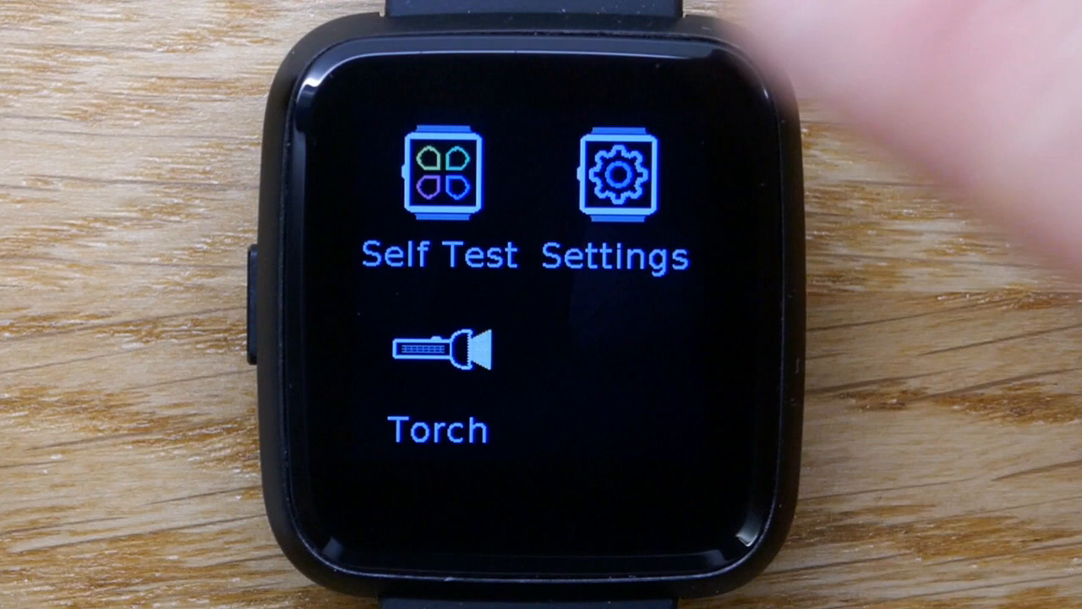
Tap an app icon on the launcher page listing Self Test, Settings and Torch.
left_click(615, 173)
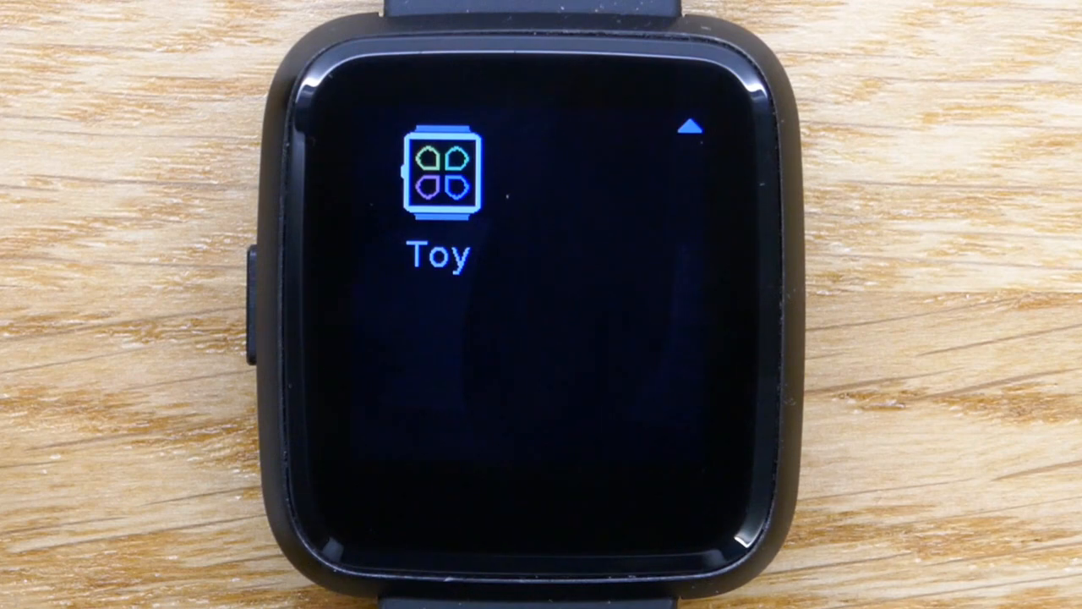
Launch the Toy placeholder app from the last launcher page, showing its name centred.
left_click(440, 173)
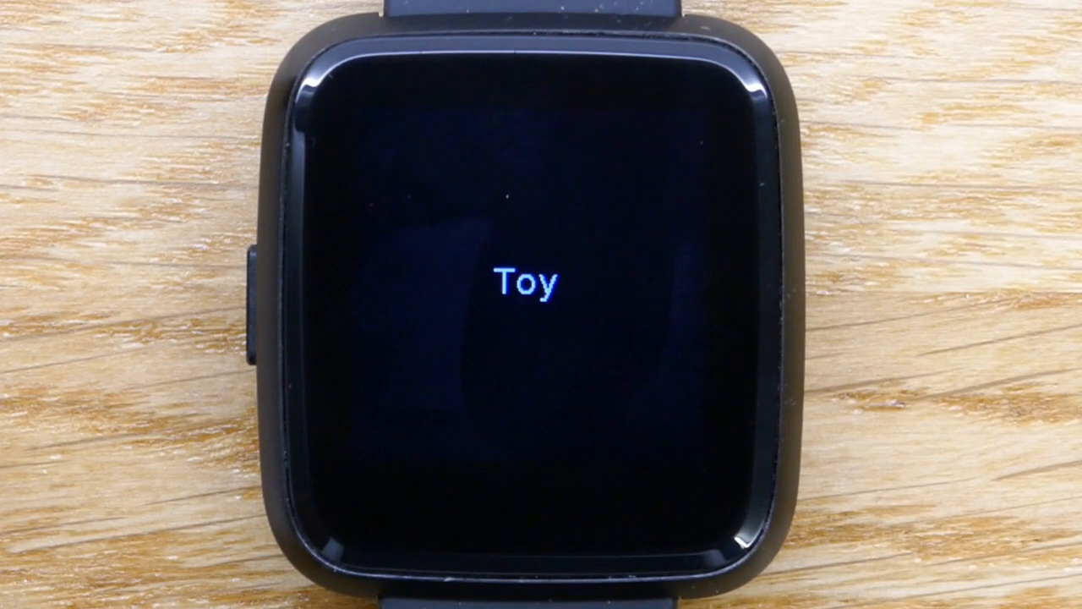